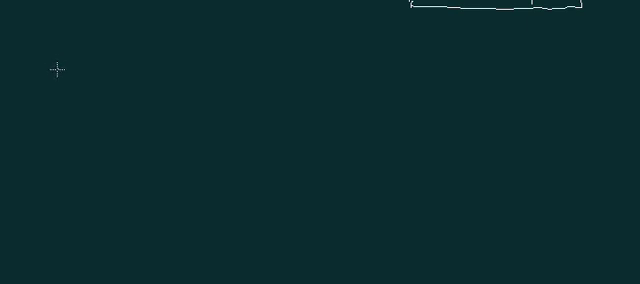
mouse_move(64, 78)
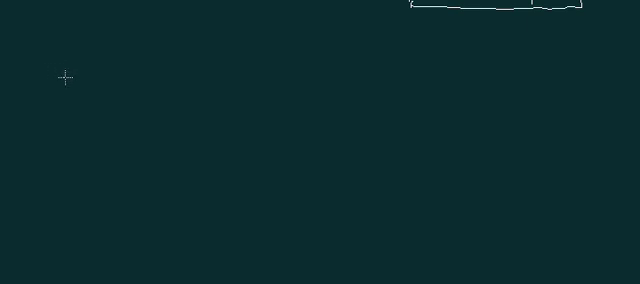
mouse_move(166, 120)
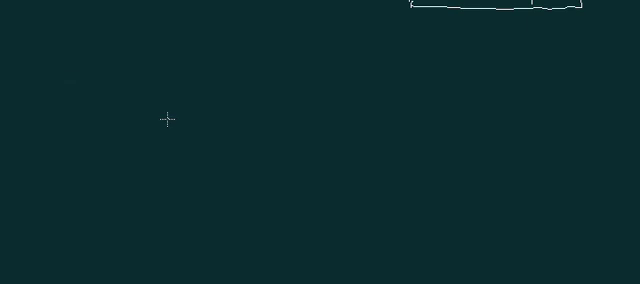
mouse_move(166, 108)
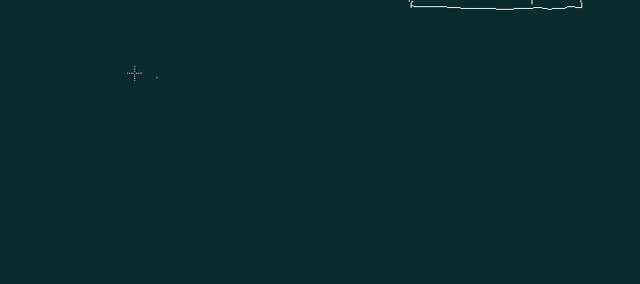
mouse_move(84, 68)
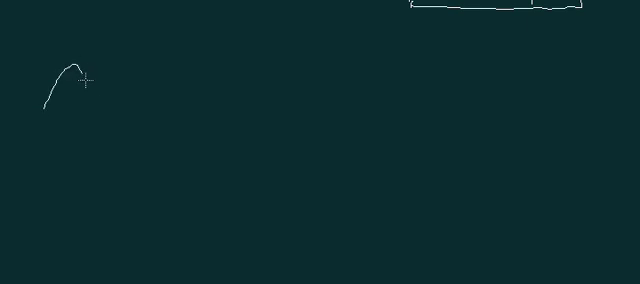
Sketch a full sine wave with a lower horizontal axis carrying small scribbled oscillations.
left_click_drag(90, 78, 182, 92)
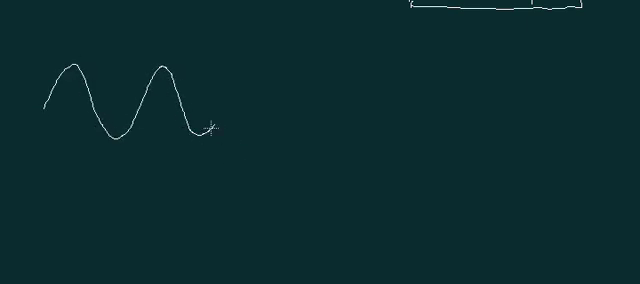
left_click_drag(212, 128, 244, 70)
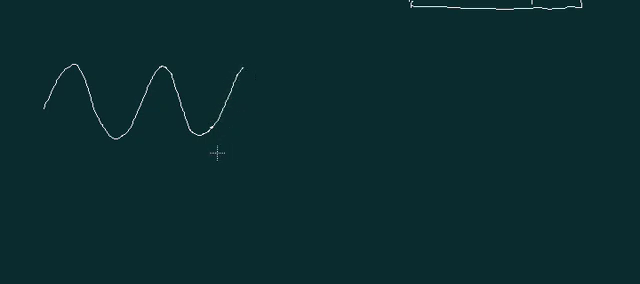
mouse_move(52, 136)
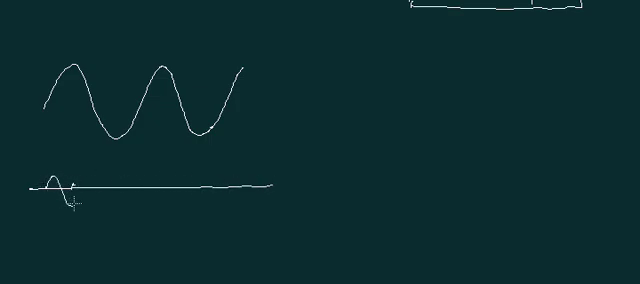
left_click_drag(56, 184, 80, 196)
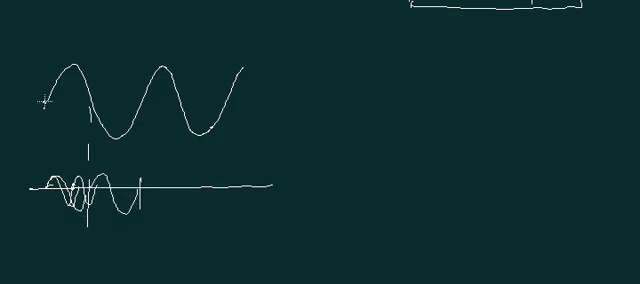
left_click_drag(40, 100, 82, 62)
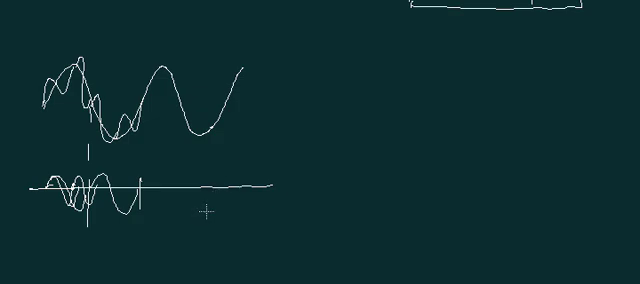
mouse_move(316, 104)
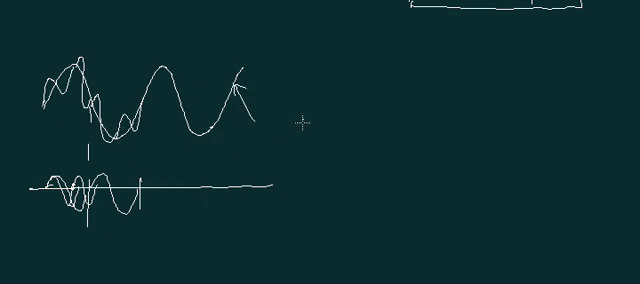
mouse_move(286, 144)
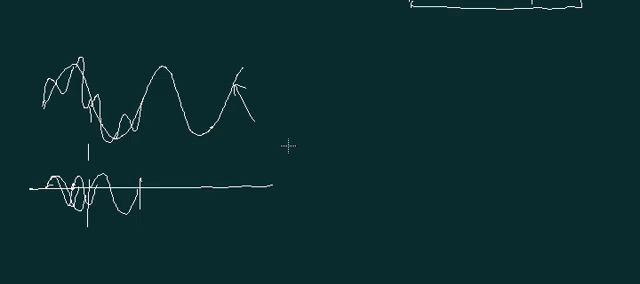
mouse_move(268, 116)
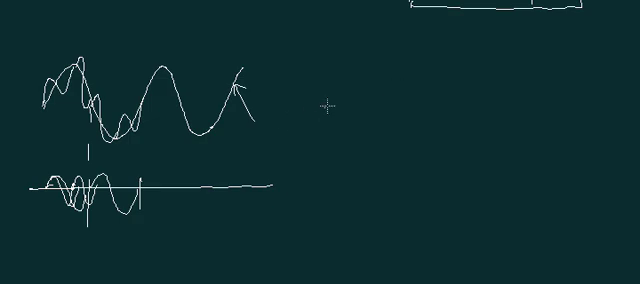
mouse_move(632, 124)
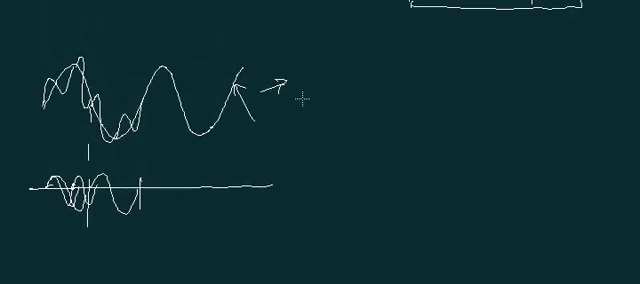
mouse_move(348, 104)
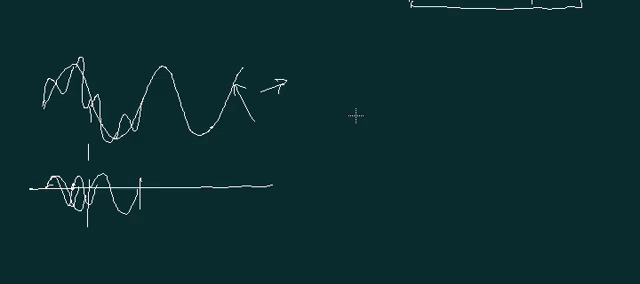
mouse_move(12, 108)
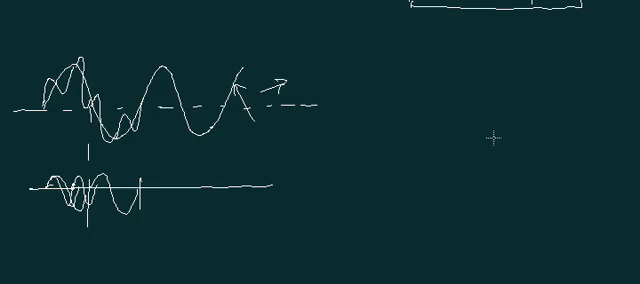
mouse_move(476, 152)
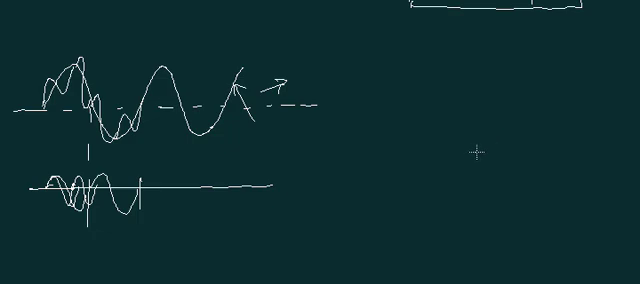
mouse_move(356, 124)
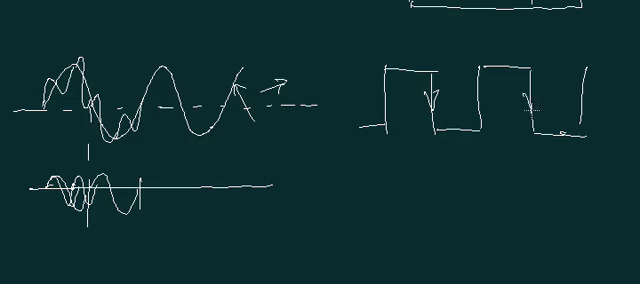
mouse_move(580, 188)
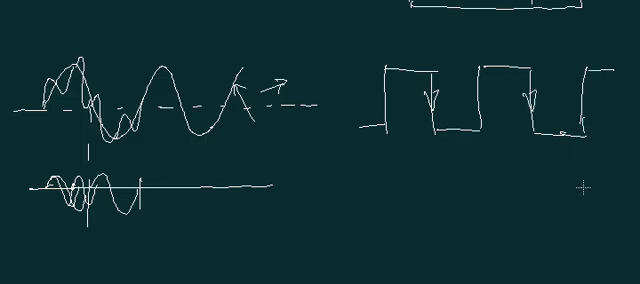
mouse_move(598, 184)
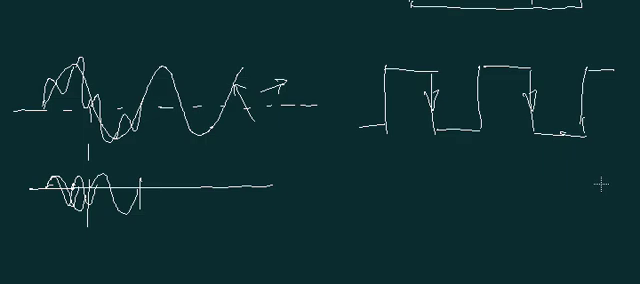
mouse_move(264, 48)
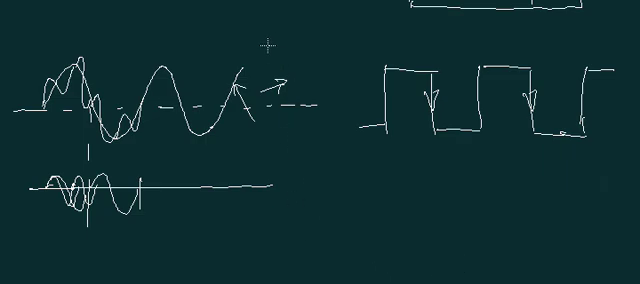
Draw a dashed zero-level line across the sine wave.
left_click_drag(270, 48, 320, 48)
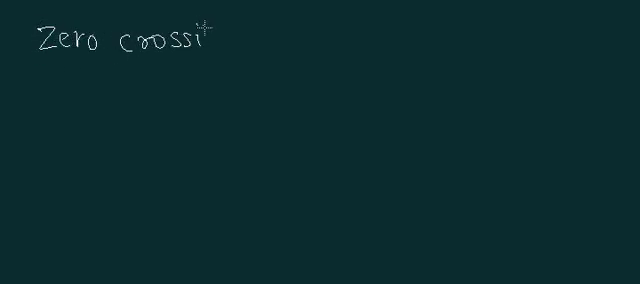
Handwrite the heading 'Zero crossing detector' at the top of the new page.
type("ng f")
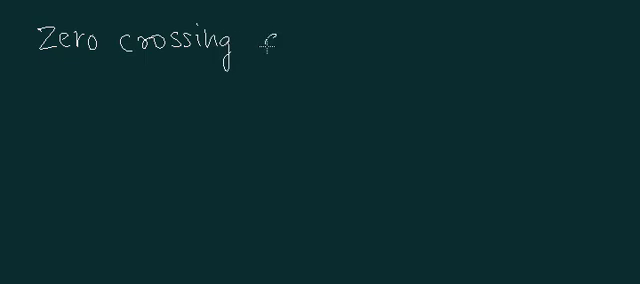
type("detector:")
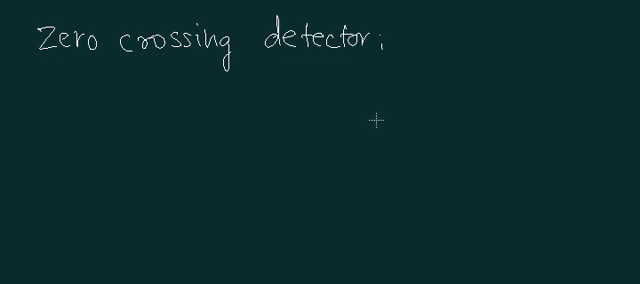
mouse_move(312, 152)
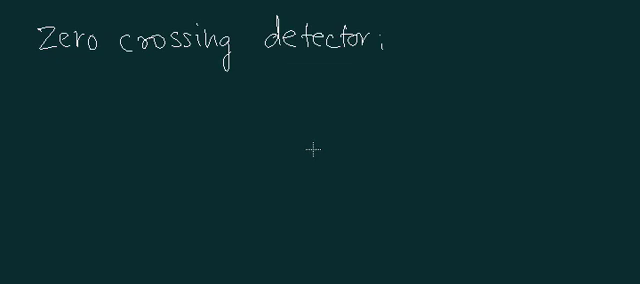
mouse_move(98, 112)
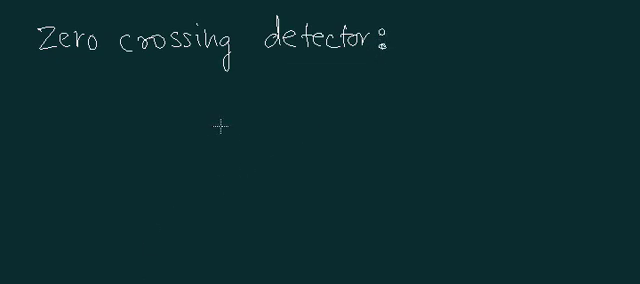
mouse_move(172, 104)
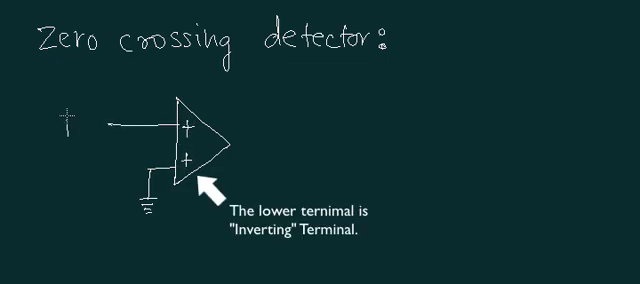
Label the comparator's input line 'i/p'.
type("i/p")
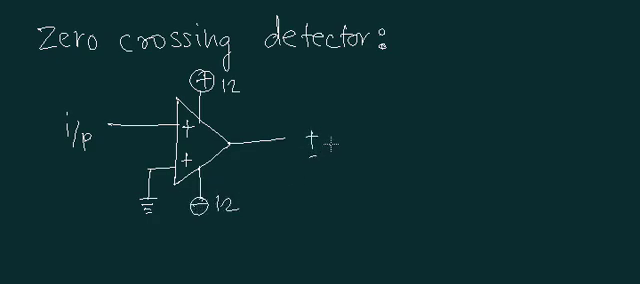
Label the output ±12V and write 8051 to show it cannot drive the microcontroller directly.
type("12v")
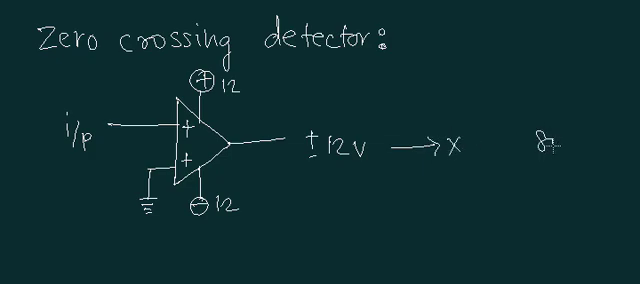
type("8051")
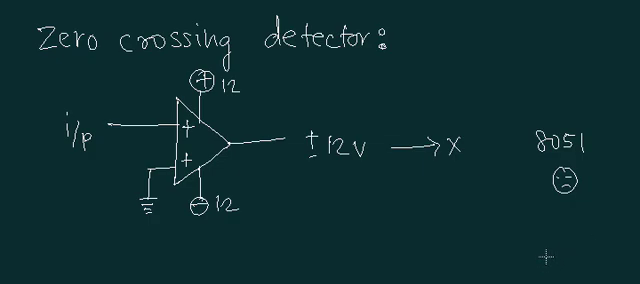
mouse_move(540, 256)
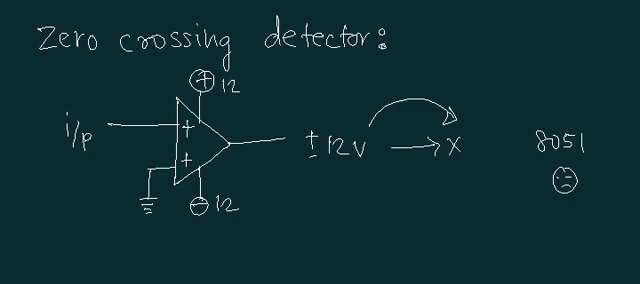
On a blank area, sketch the open-collector output pulled up to 5V and label it TTL.
scroll("down", 3)
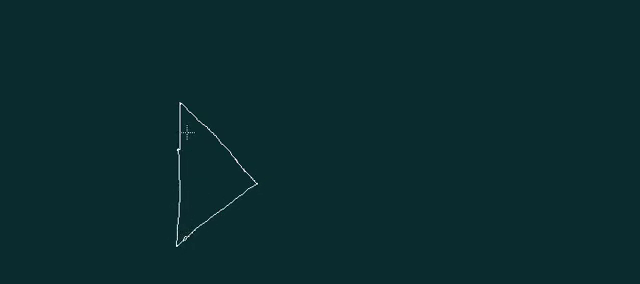
mouse_move(232, 186)
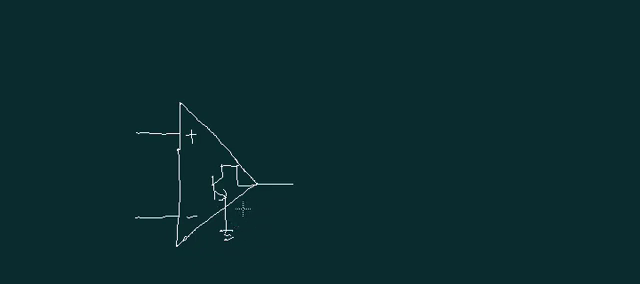
mouse_move(304, 102)
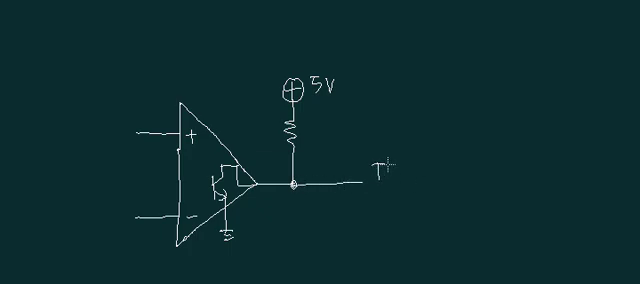
type("TTL")
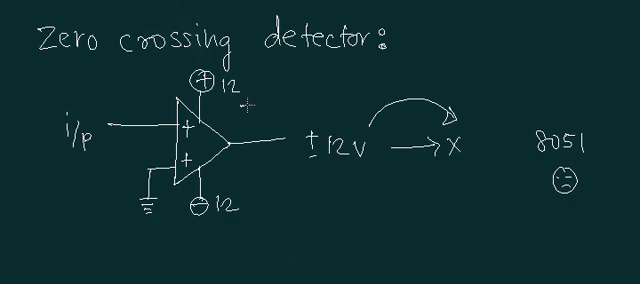
Label the op amp 741 and add the 5.1 zener clamp values (5, 0.7) giving a 5V output.
type("741")
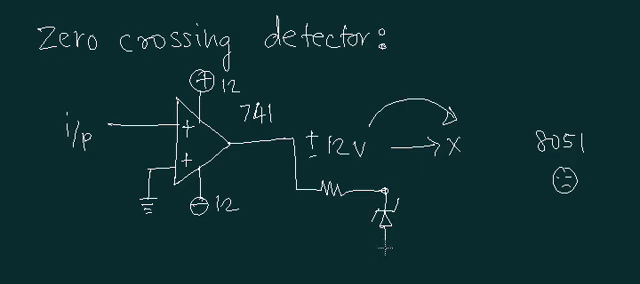
type("5")
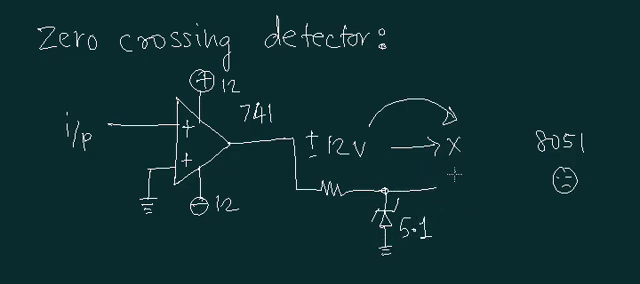
type("5")
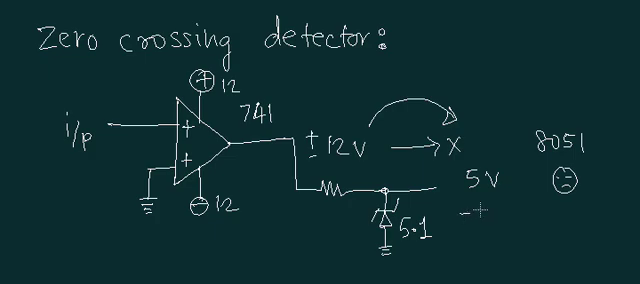
type("0.7")
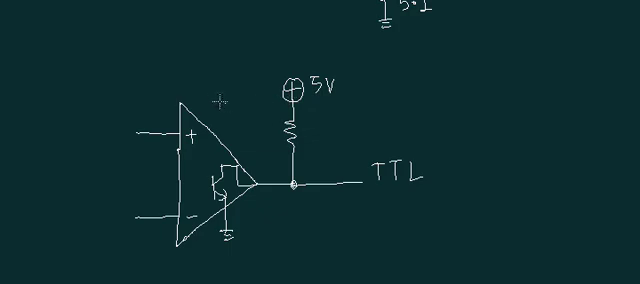
Draw a ⊕ supply symbol above the TTL op amp and label it 5V.
left_click_drag(210, 96, 210, 70)
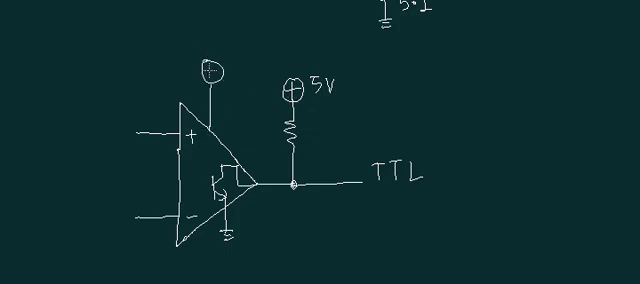
type("5V")
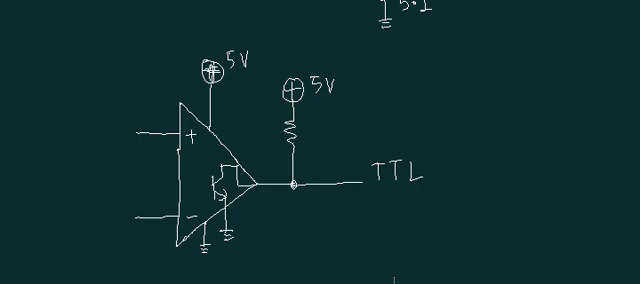
mouse_move(396, 276)
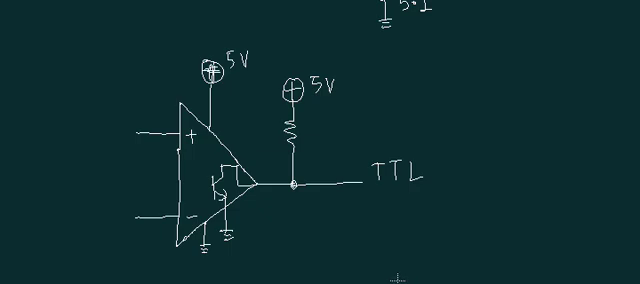
mouse_move(396, 272)
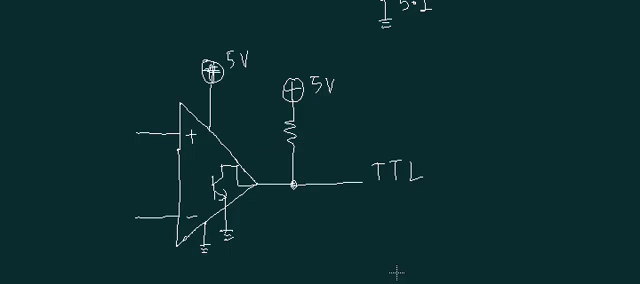
mouse_move(392, 272)
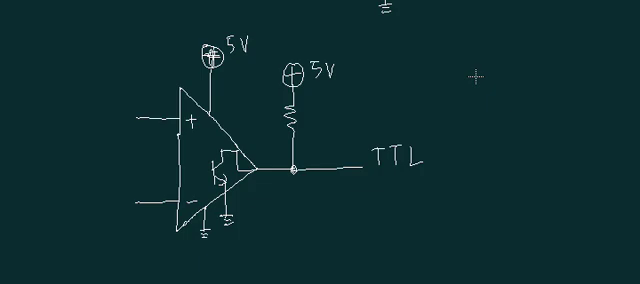
mouse_move(520, 164)
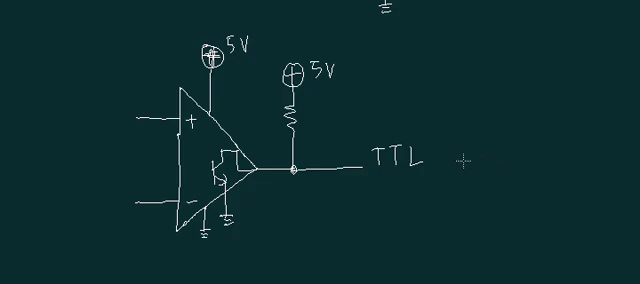
mouse_move(222, 108)
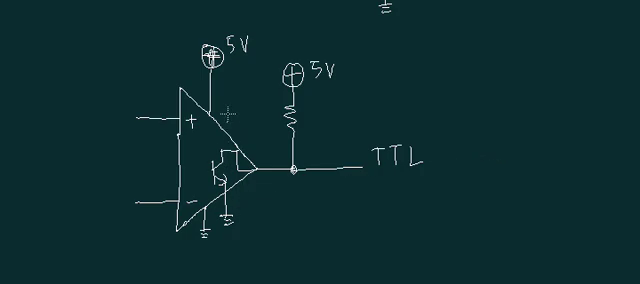